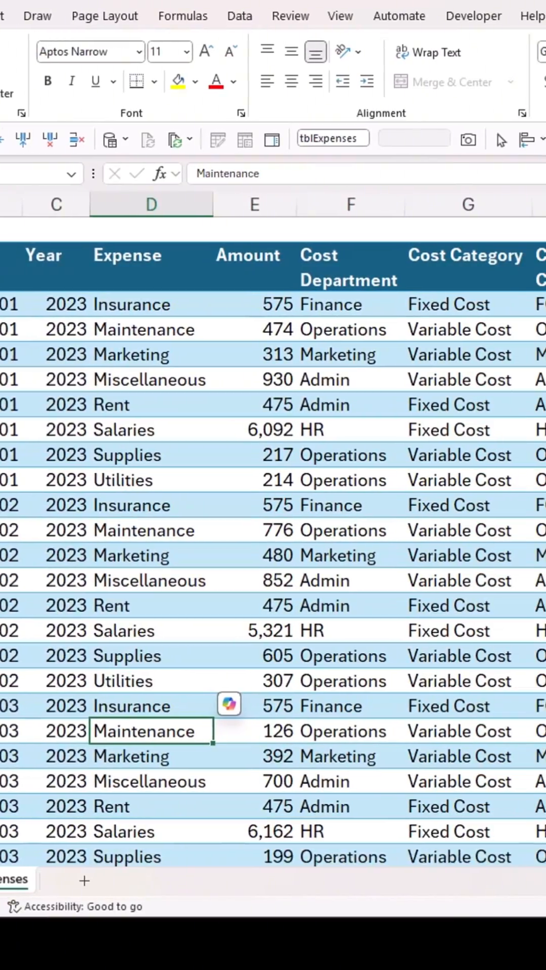
- Launch Copilot's advanced analysis with Python so the expense table loads for analysis
scroll(right, 3)
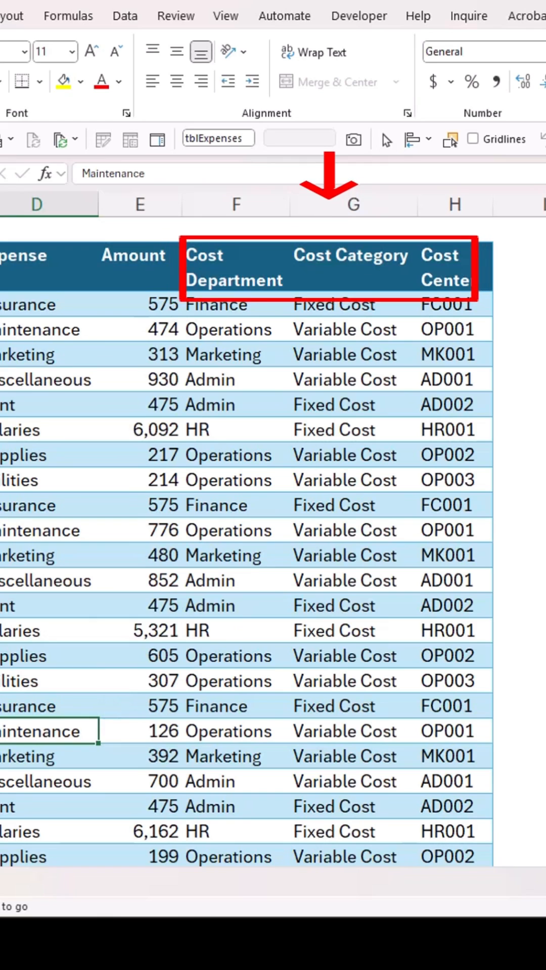
click(302, 67)
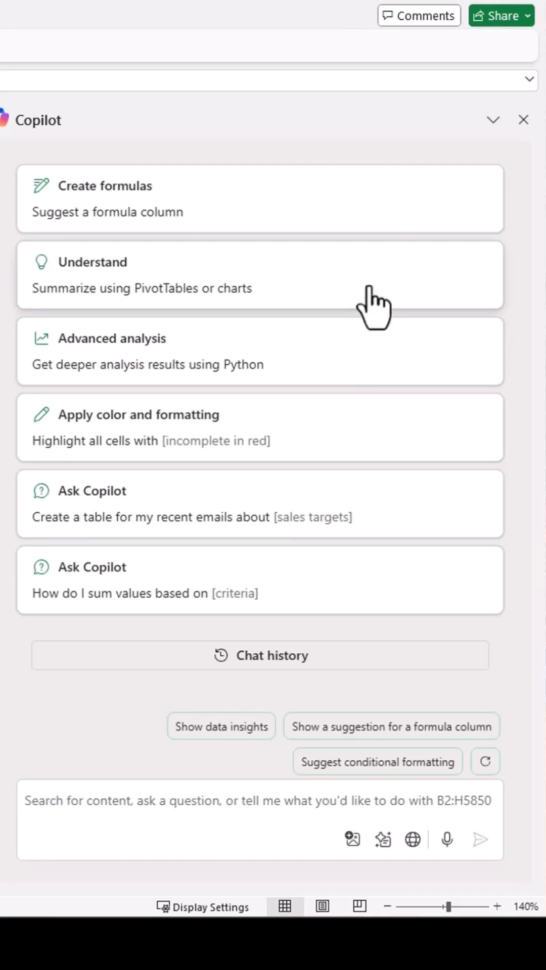
mouse_move(364, 371)
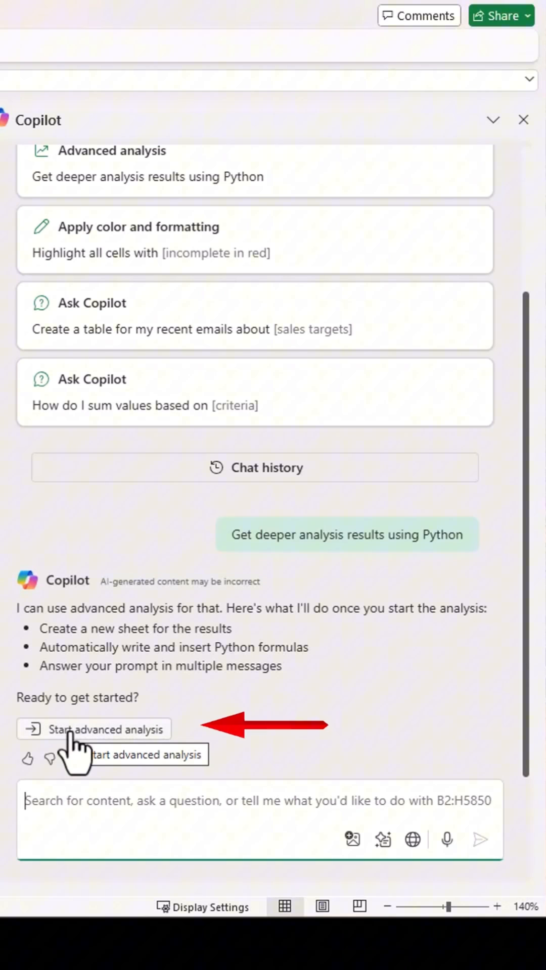
click(94, 729)
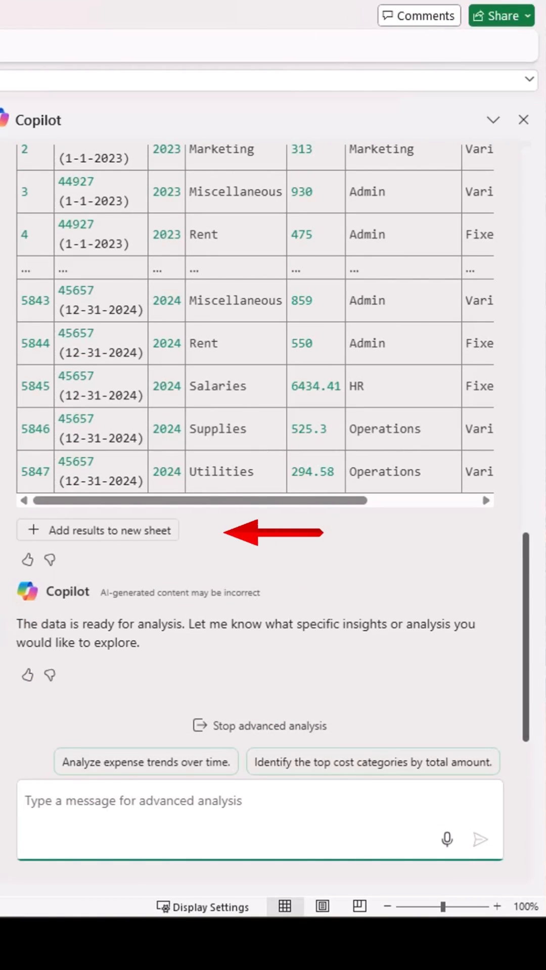
- Add the loaded expense data to a new Detail1 sheet and return to the Copilot message box
click(97, 531)
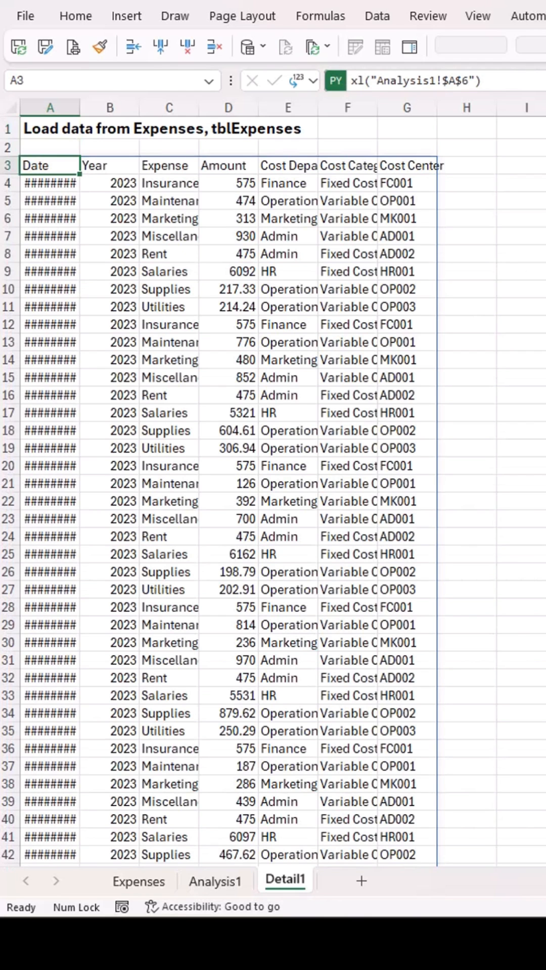
click(138, 881)
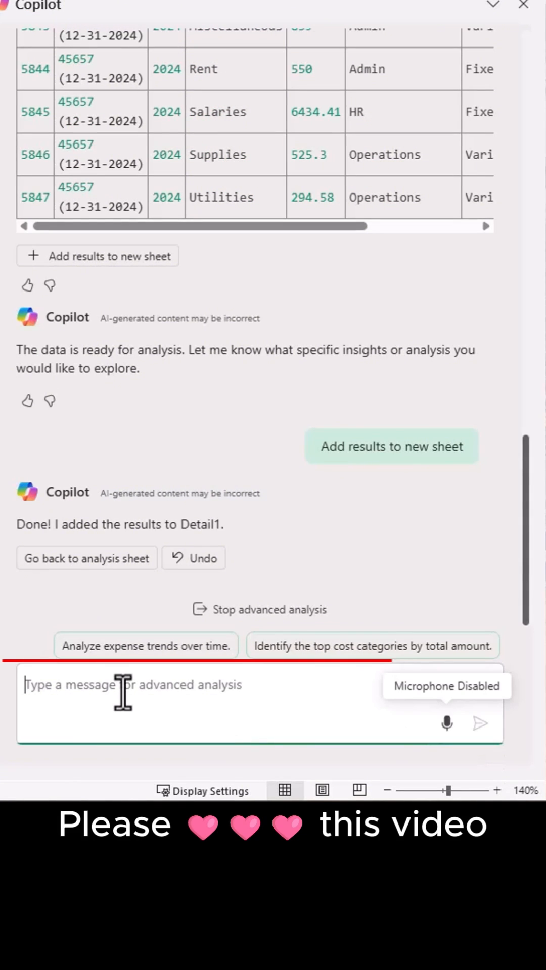
- Ask Copilot to compare cost by department for 2023 versus 2024 and add the table to a new sheet
text(Compare cost by department by year (2023 versus 2024))
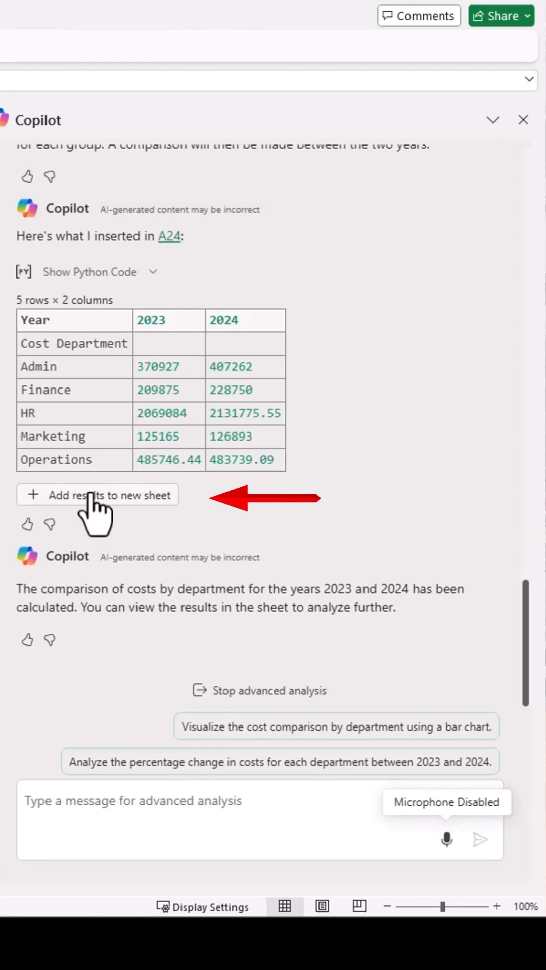
click(97, 496)
text(Create two pie charts, one for each year, showing the amount by cost category.)
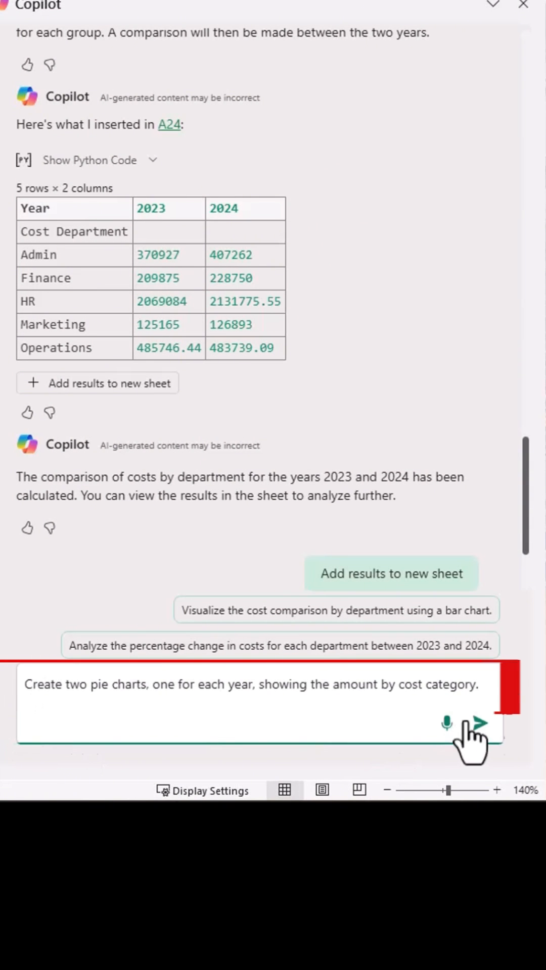
- Request two pie charts of amount by cost category (2023, 2024) and add them to Detail3
click(489, 722)
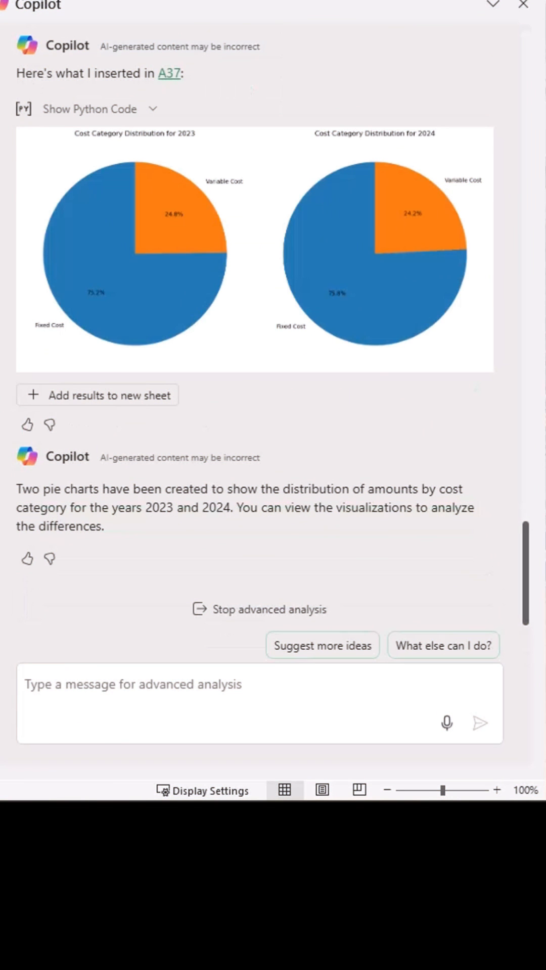
mouse_move(114, 421)
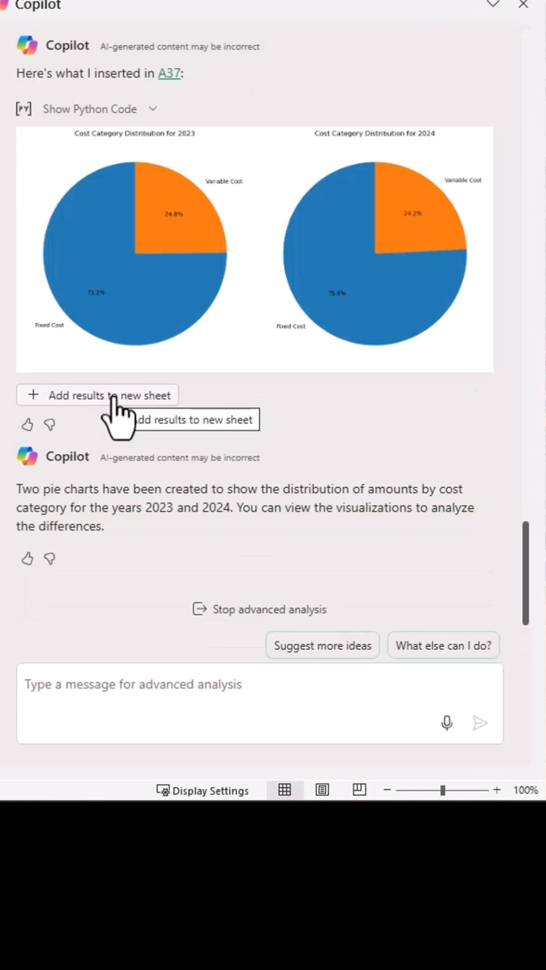
click(97, 395)
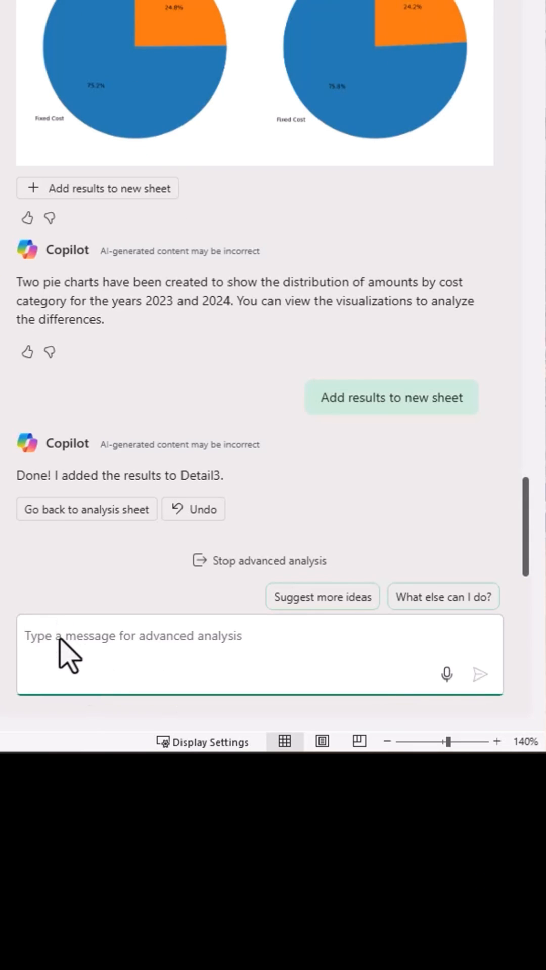
- Ask which expenses account for 80% of 2023 totals and add the list to Detail4
text(Which expenses account for 80% of total expenses for year 2023)
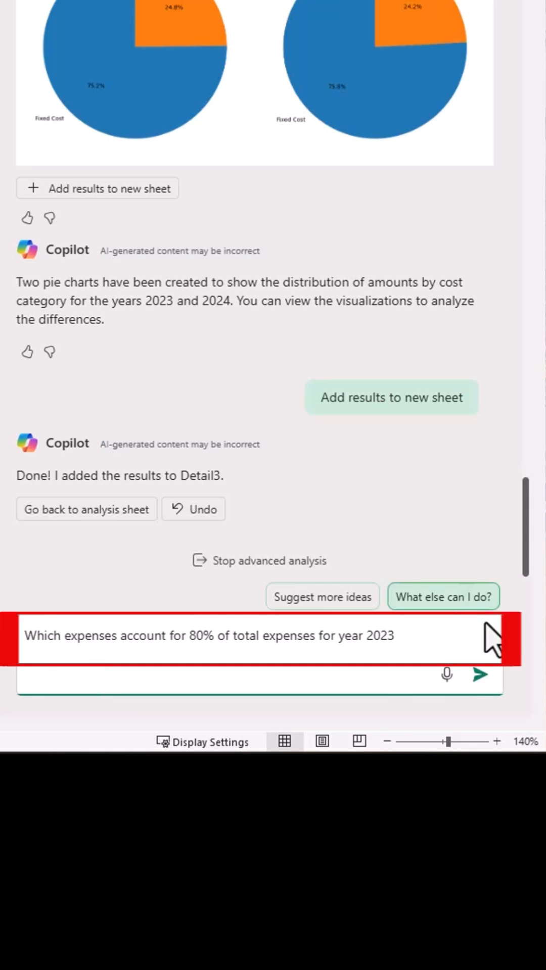
click(479, 674)
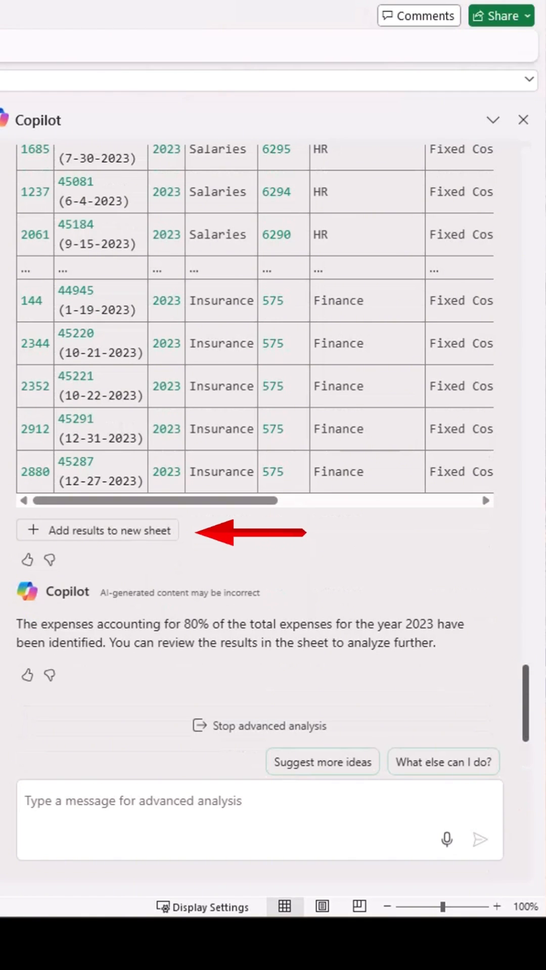
click(97, 529)
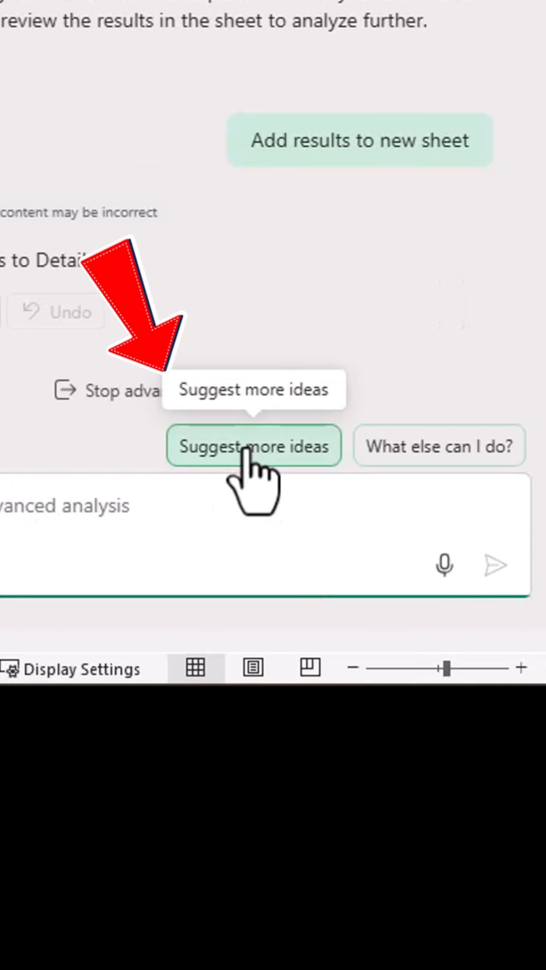
- Request further analysis ideas from Copilot
click(254, 446)
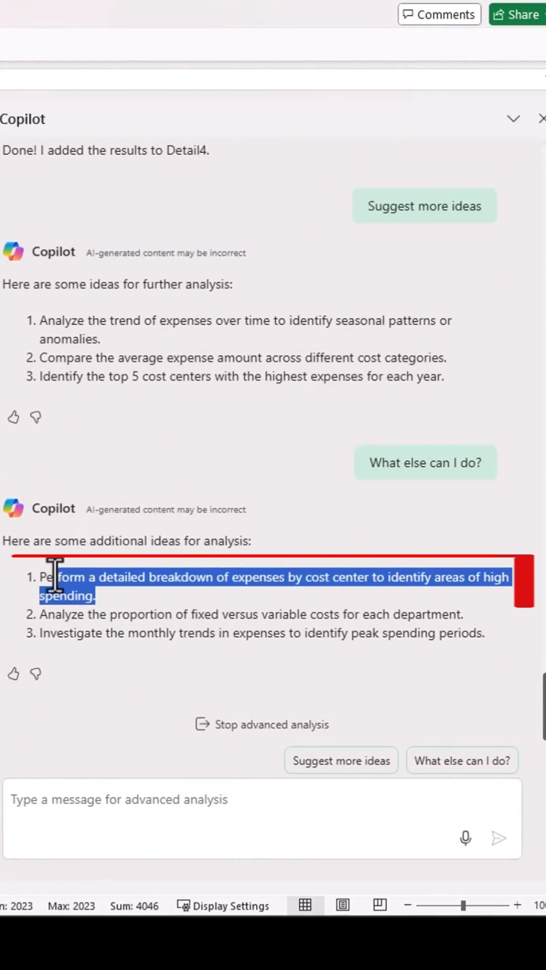